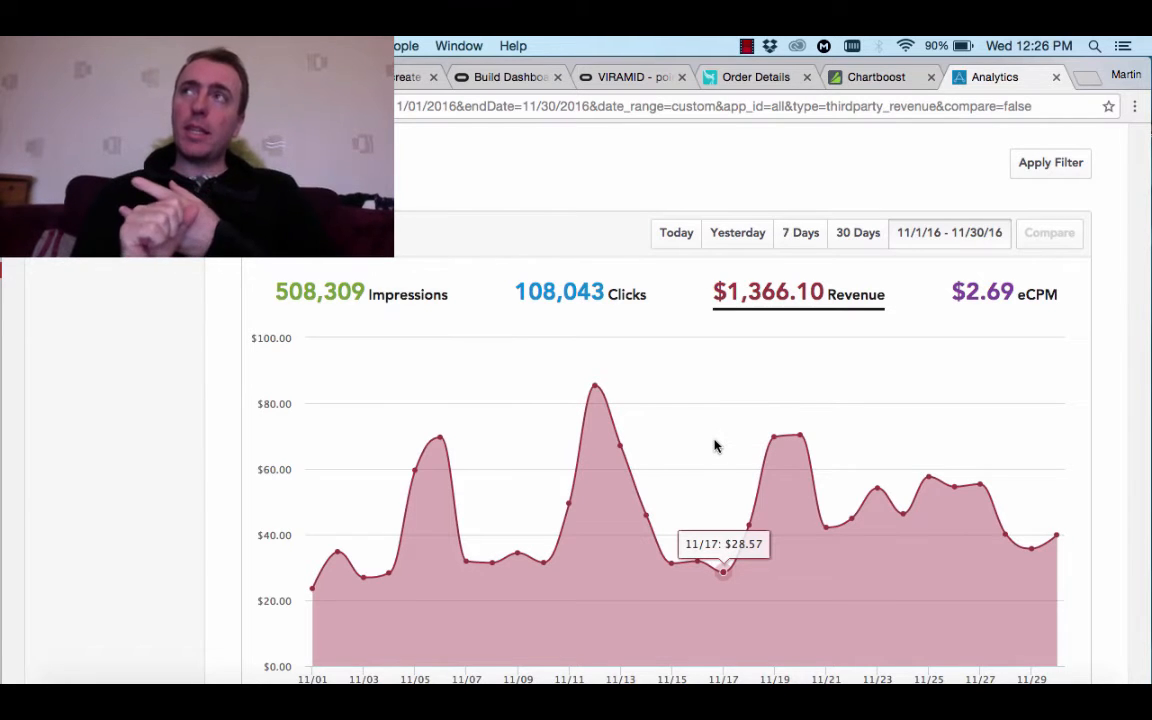
pyautogui.moveTo(728, 438)
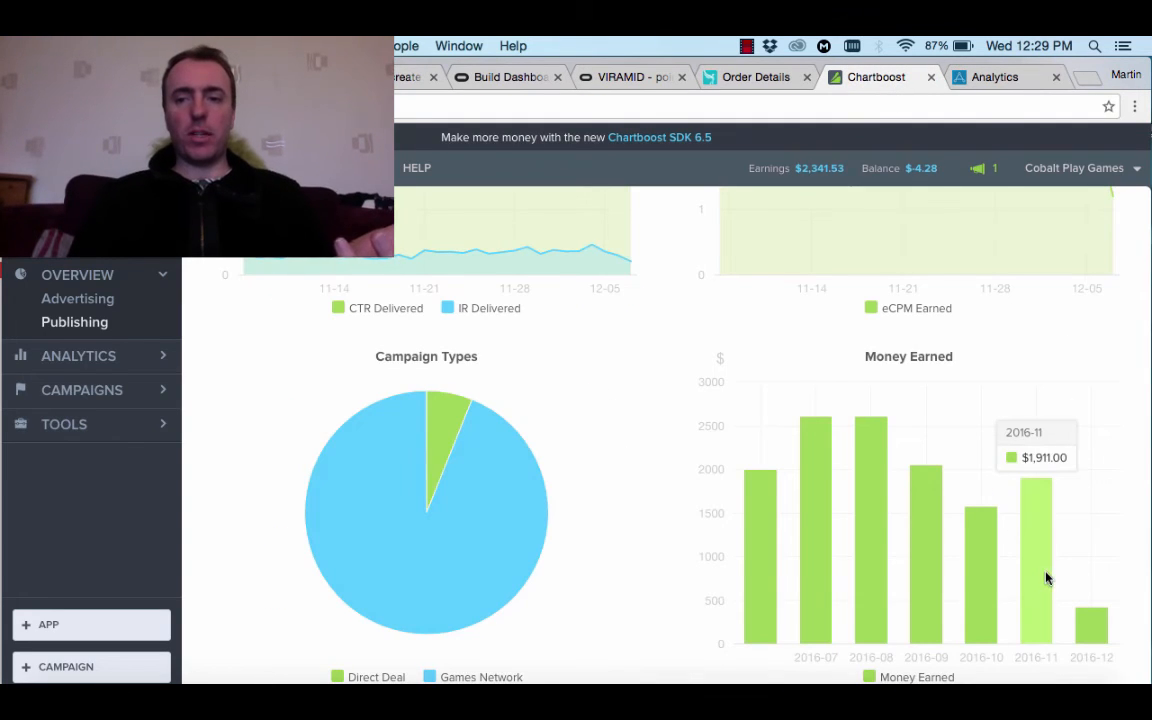
pyautogui.scroll(-3)
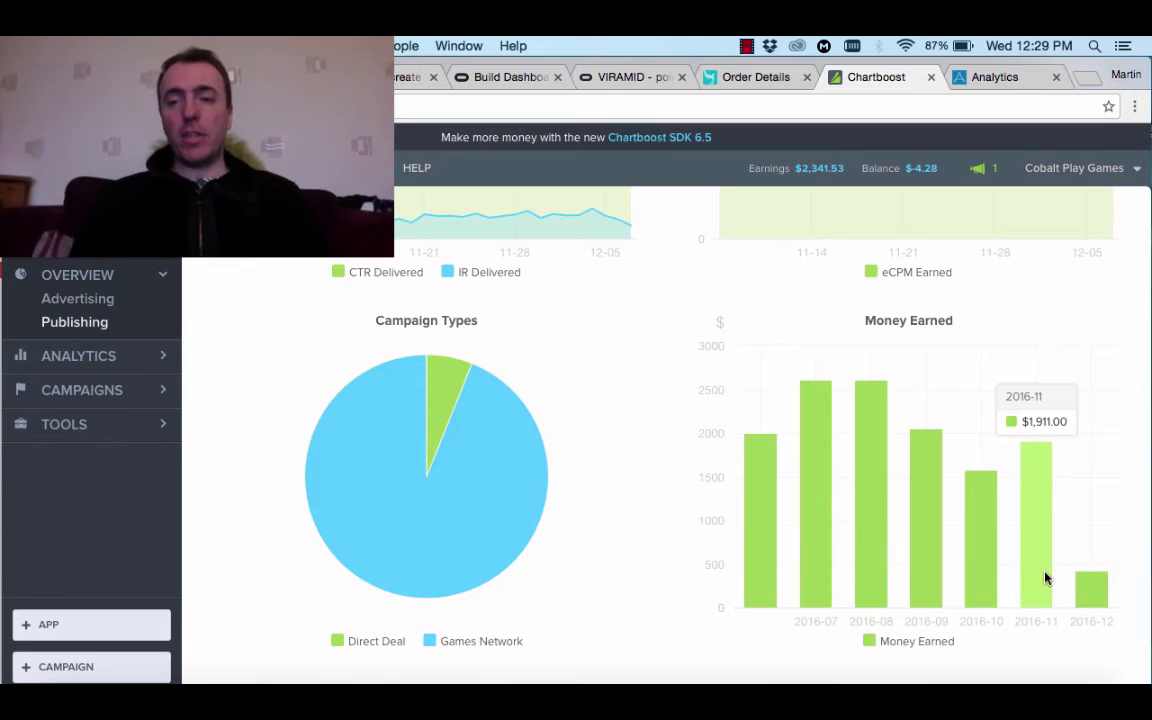
pyautogui.moveTo(980, 552)
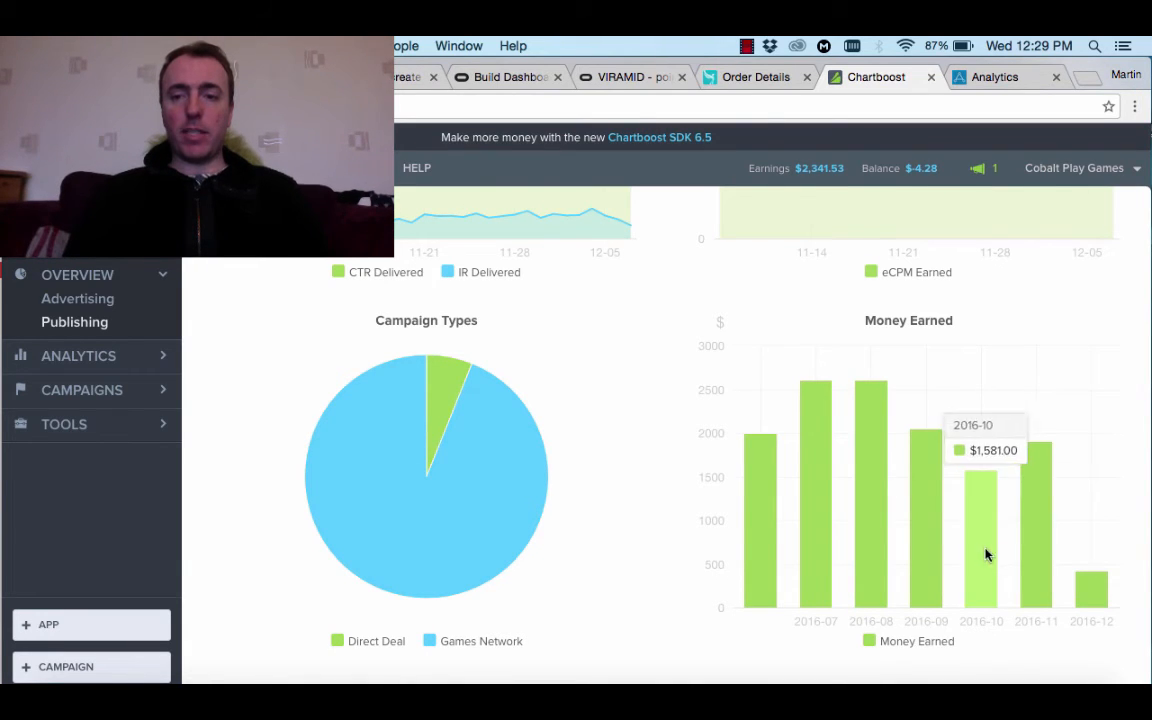
pyautogui.moveTo(1090, 588)
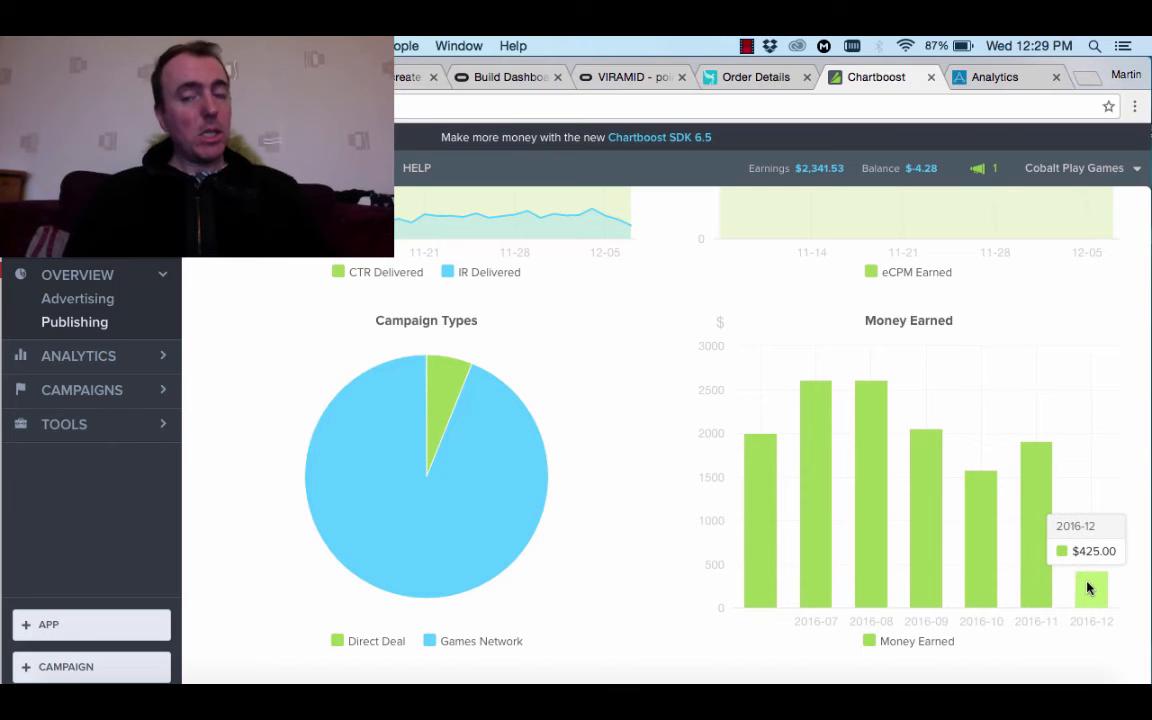
pyautogui.scroll(3)
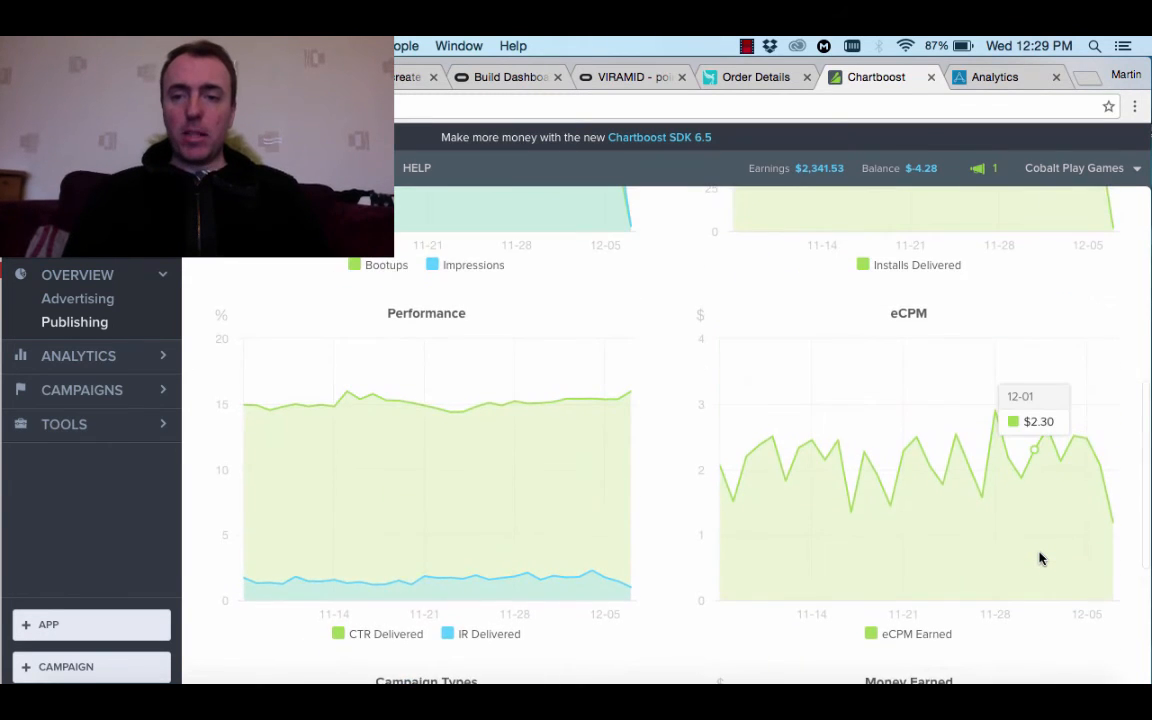
pyautogui.scroll(-3)
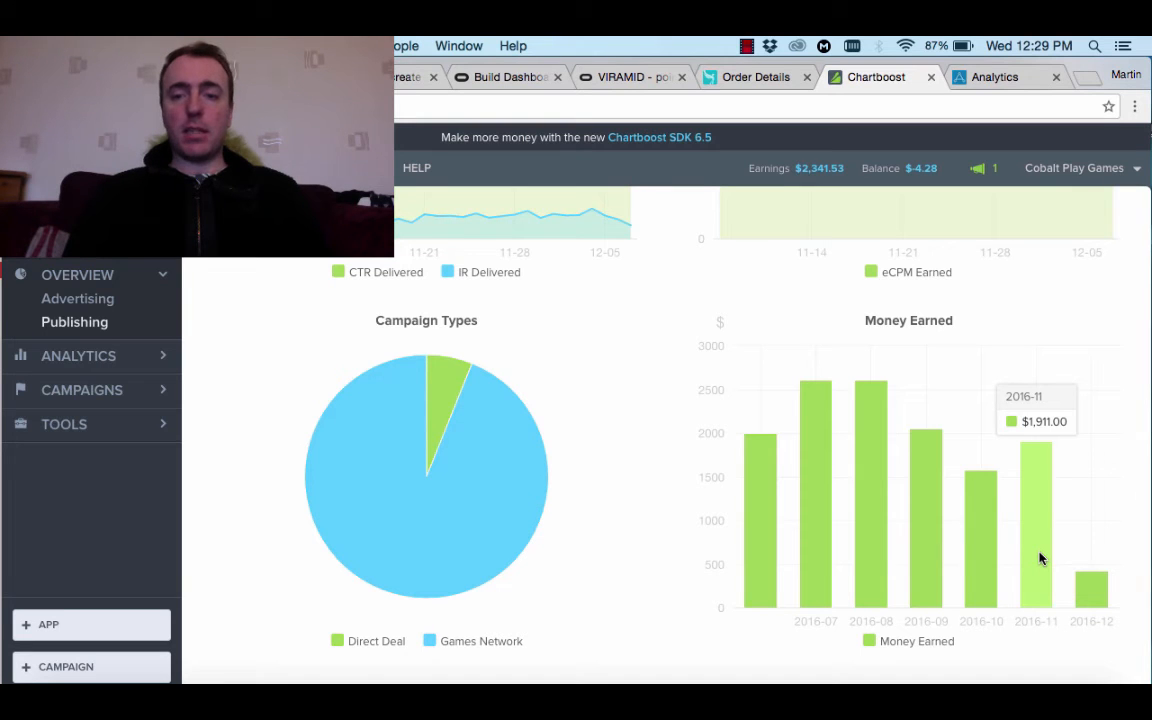
pyautogui.moveTo(870, 498)
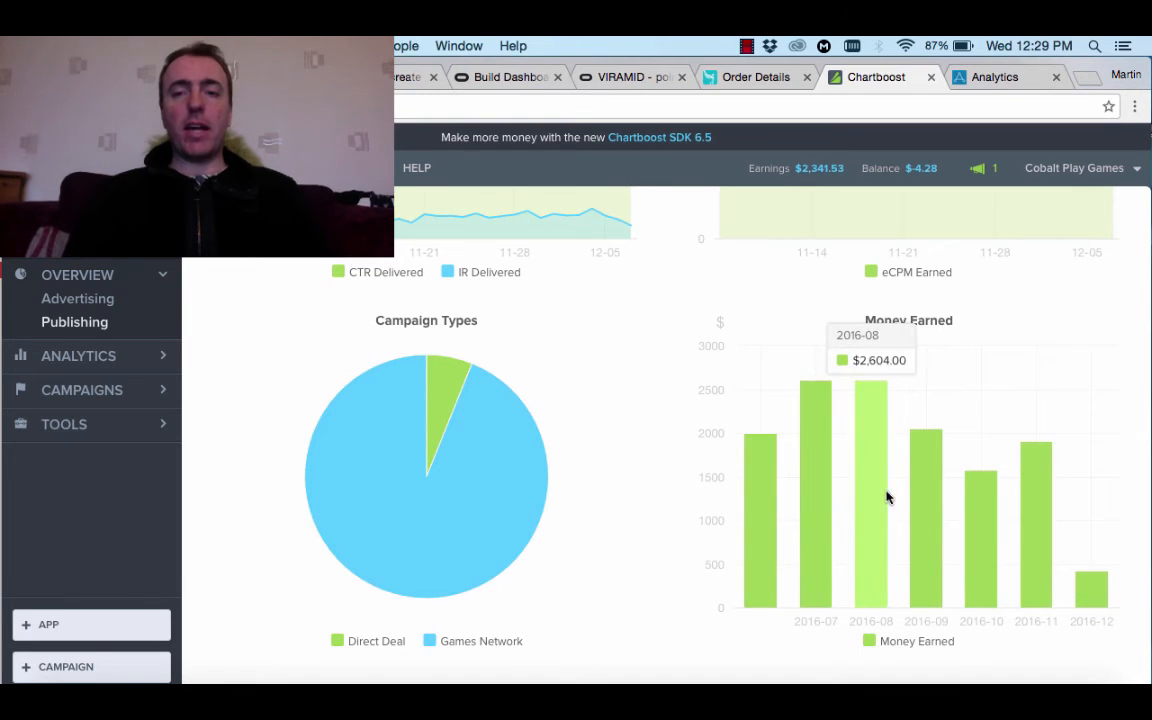
pyautogui.moveTo(850, 486)
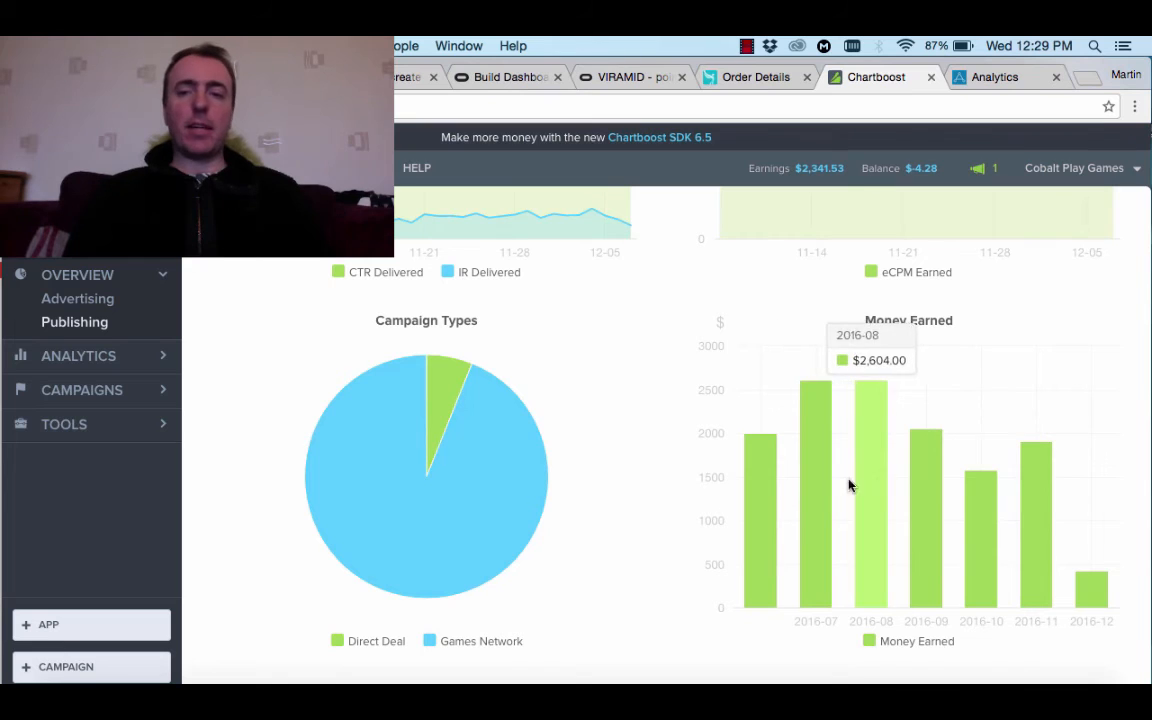
pyautogui.moveTo(868, 484)
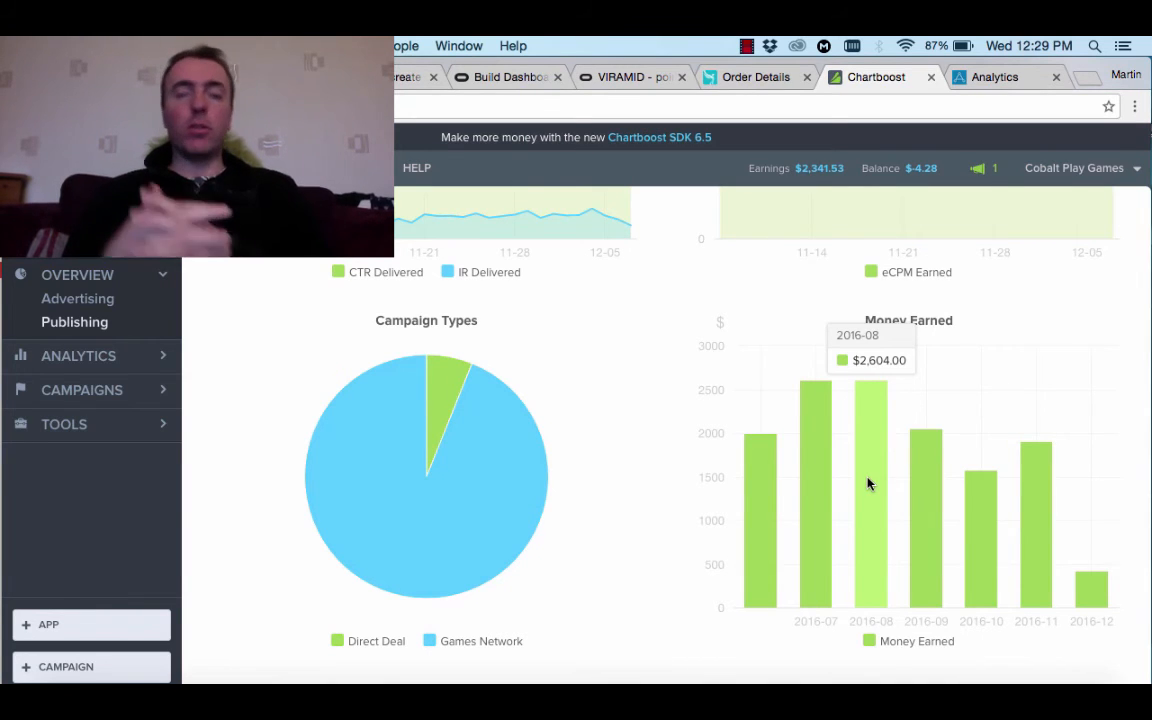
pyautogui.moveTo(988, 500)
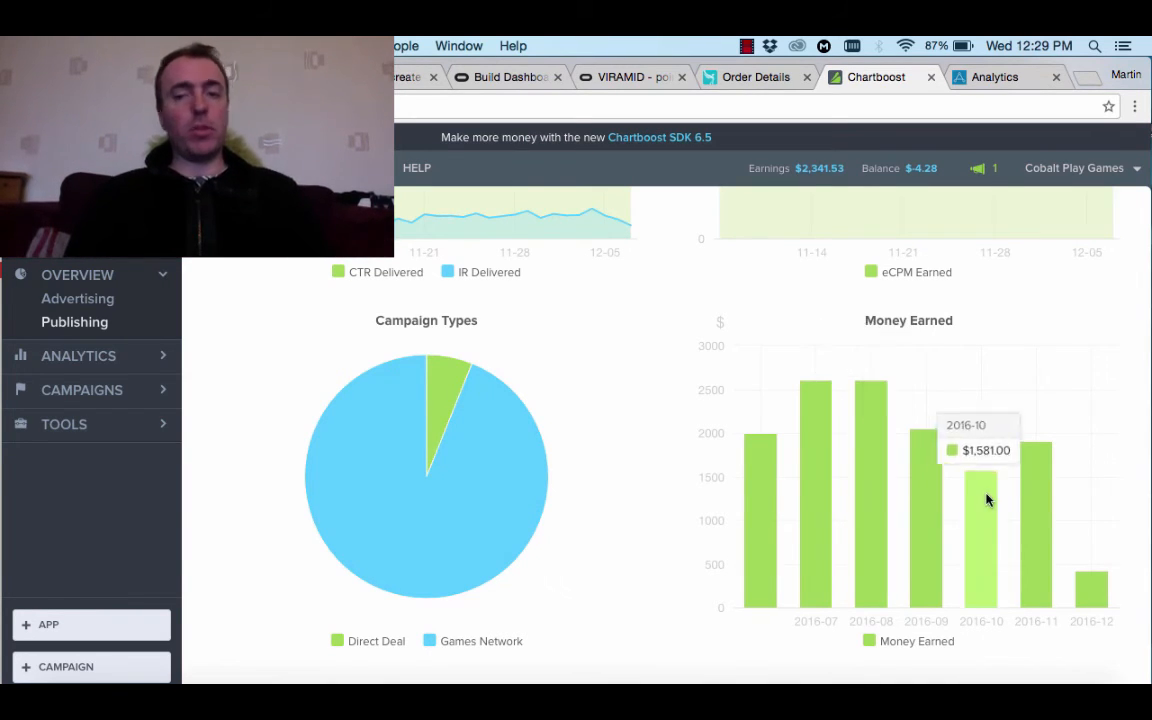
pyautogui.moveTo(1042, 504)
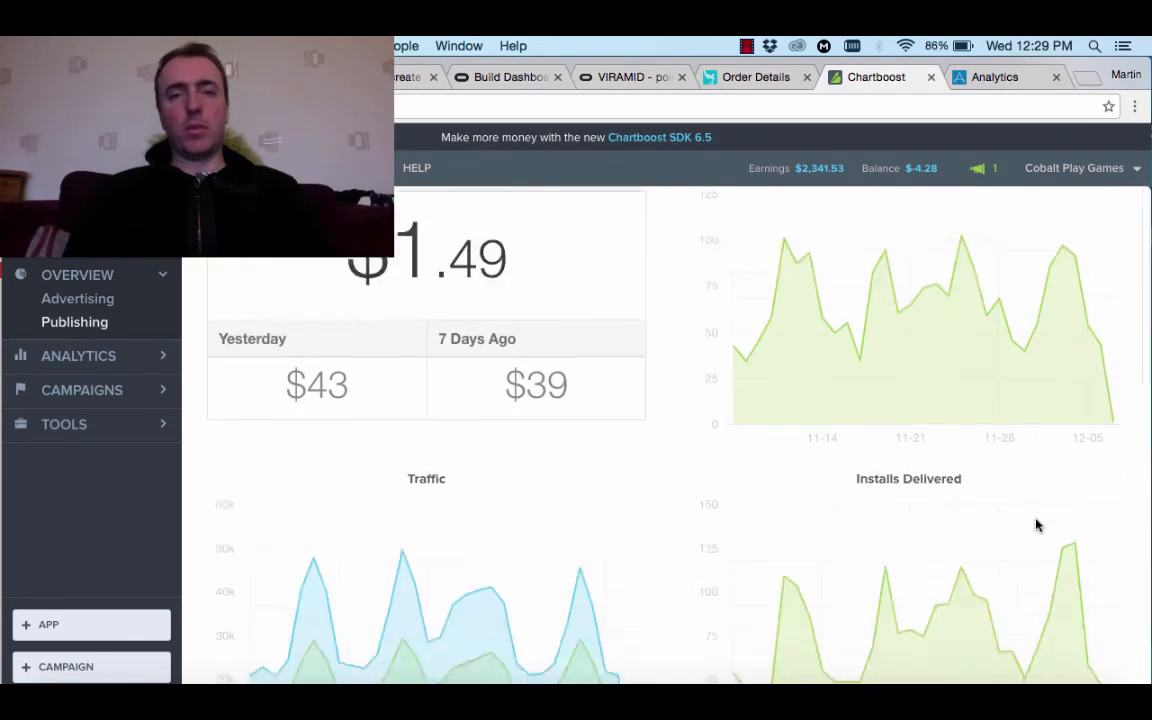
pyautogui.scroll(-3)
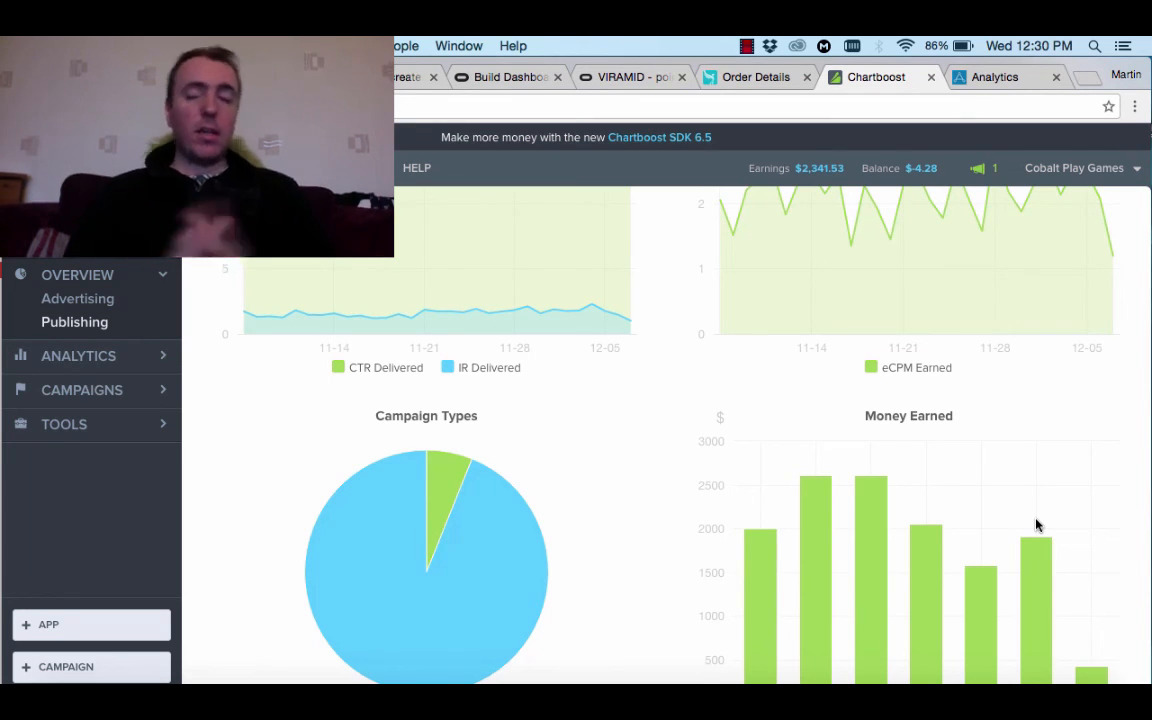
pyautogui.scroll(-3)
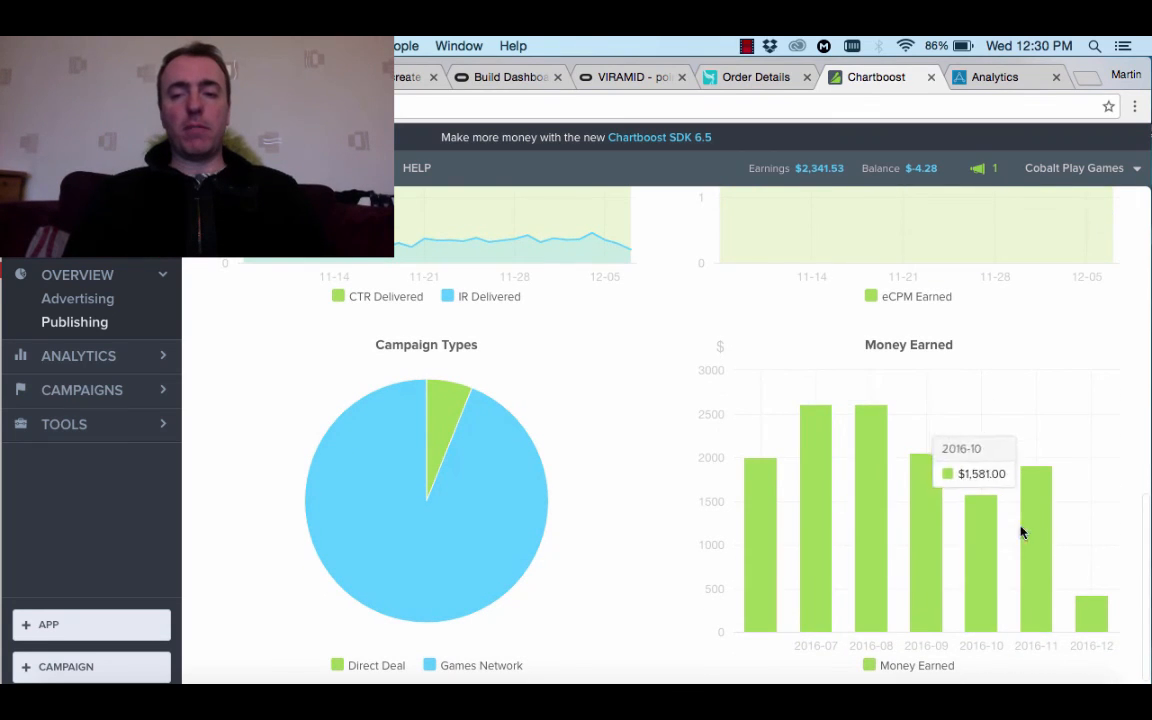
pyautogui.moveTo(1036, 516)
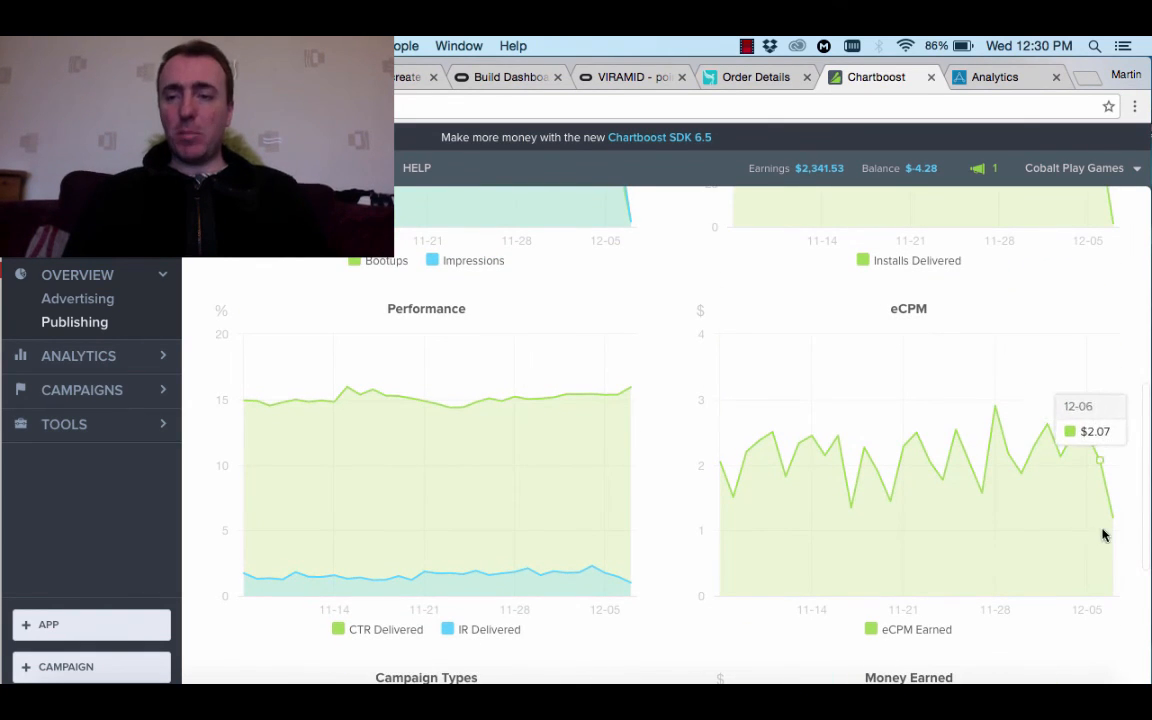
pyautogui.moveTo(1064, 528)
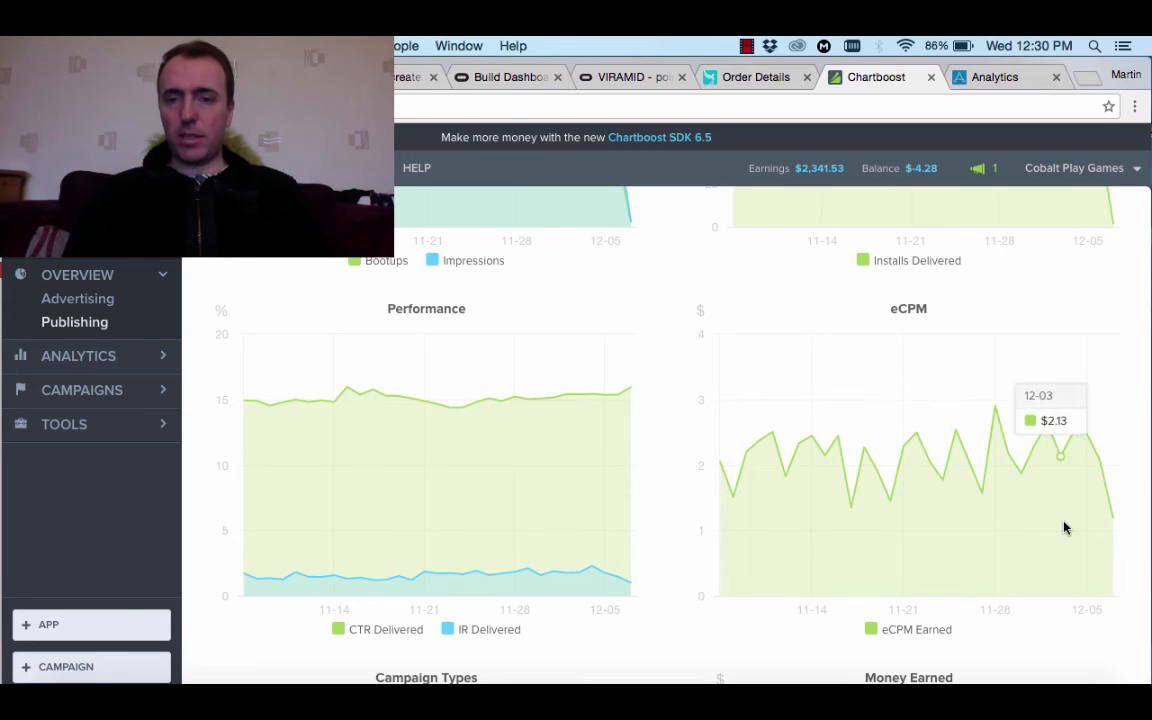
pyautogui.moveTo(1090, 524)
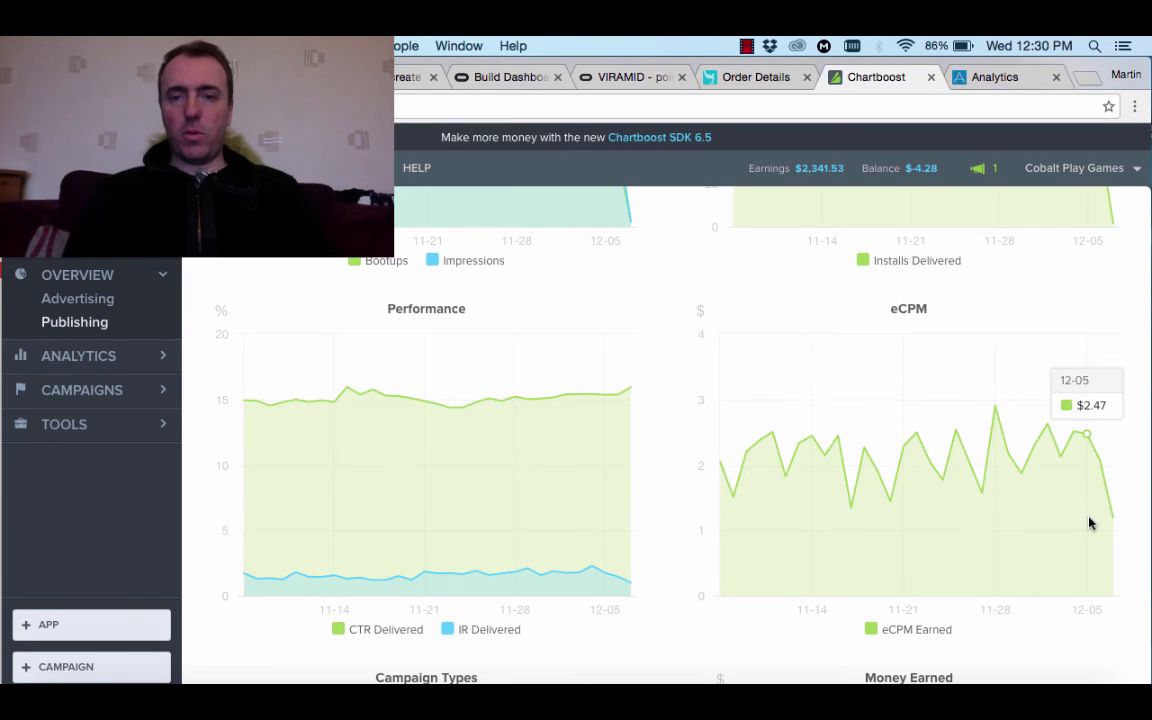
pyautogui.scroll(-3)
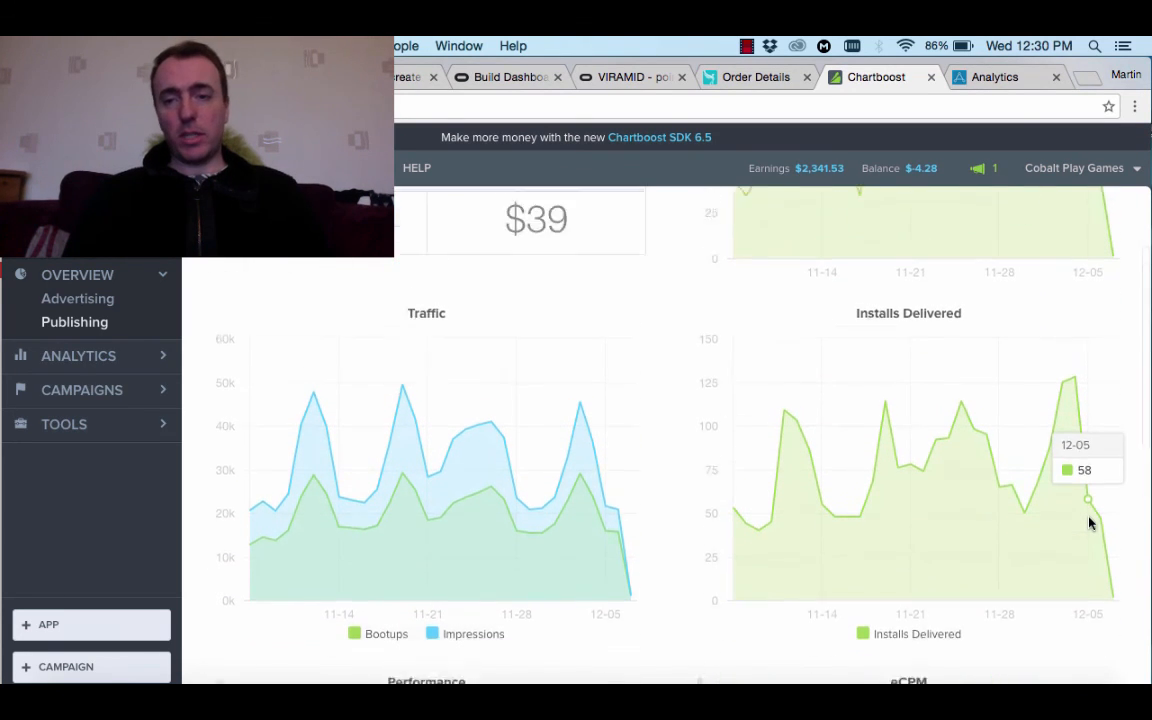
# Step: Show the App analytics report of New Installs over the Last 3 Months range
pyautogui.click(78, 356)
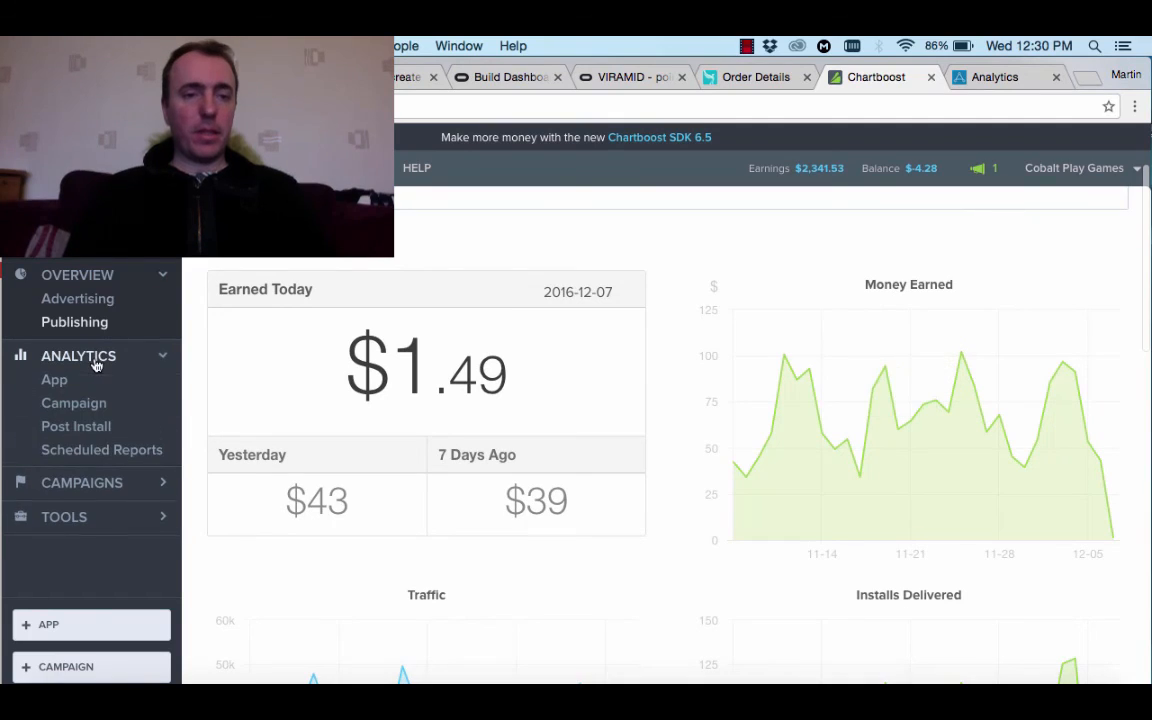
pyautogui.click(54, 380)
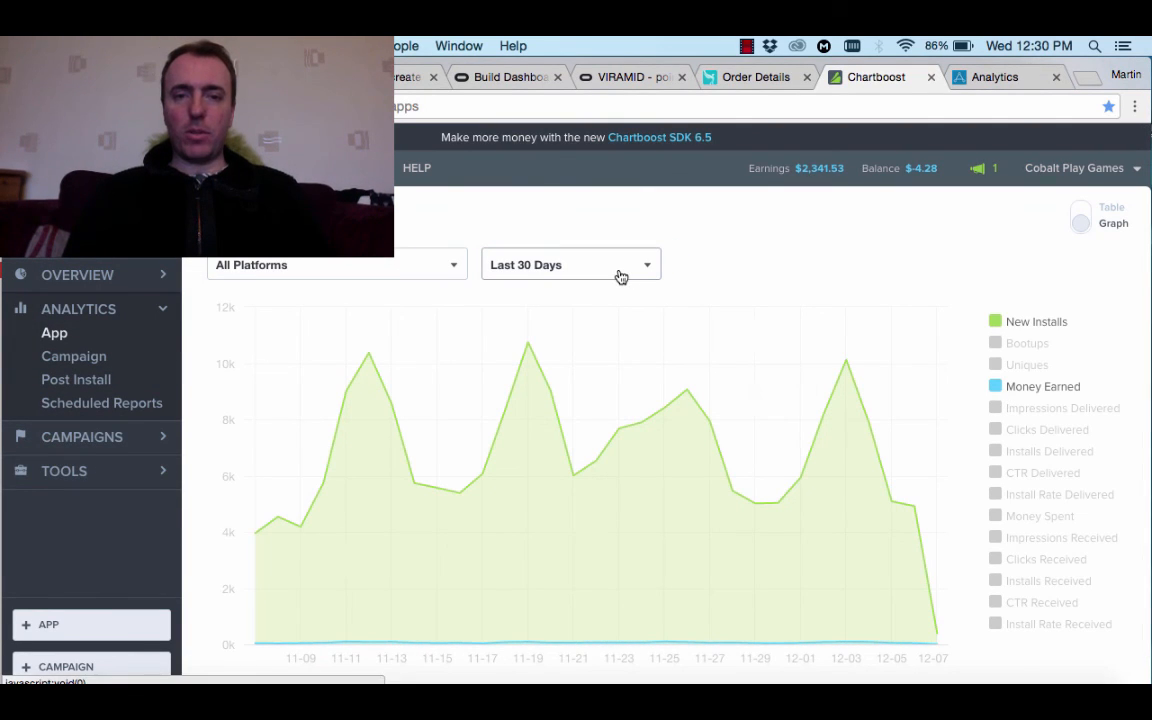
pyautogui.click(570, 264)
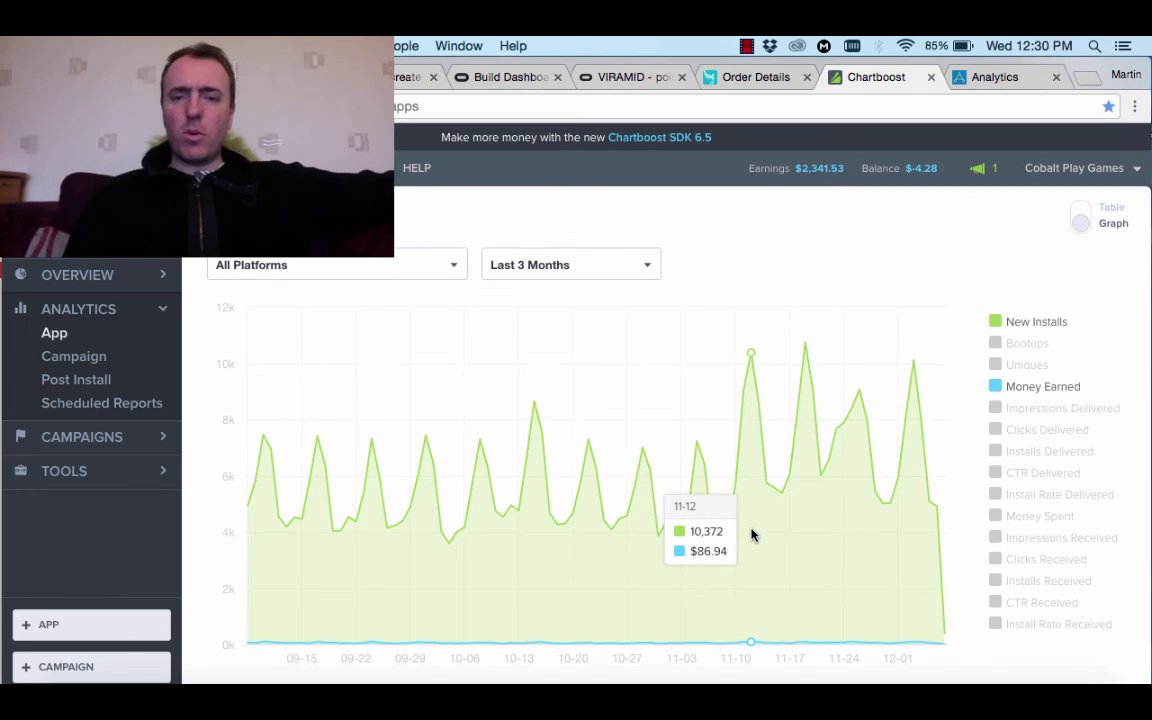
pyautogui.moveTo(766, 548)
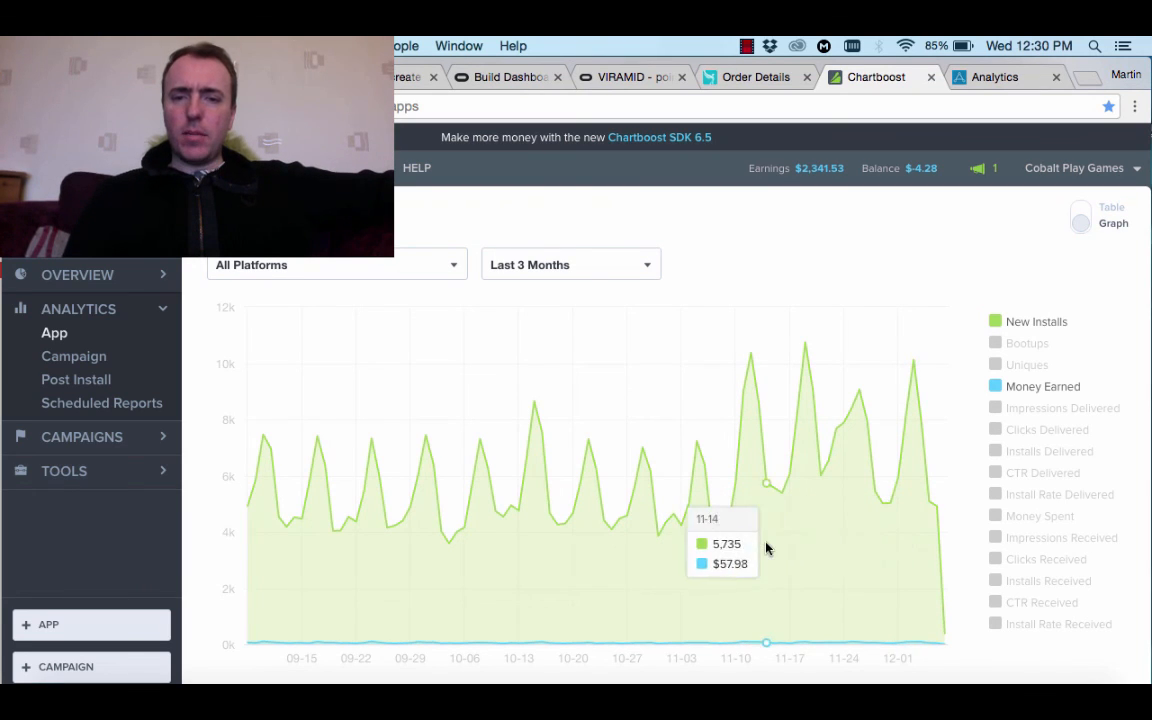
pyautogui.moveTo(720, 518)
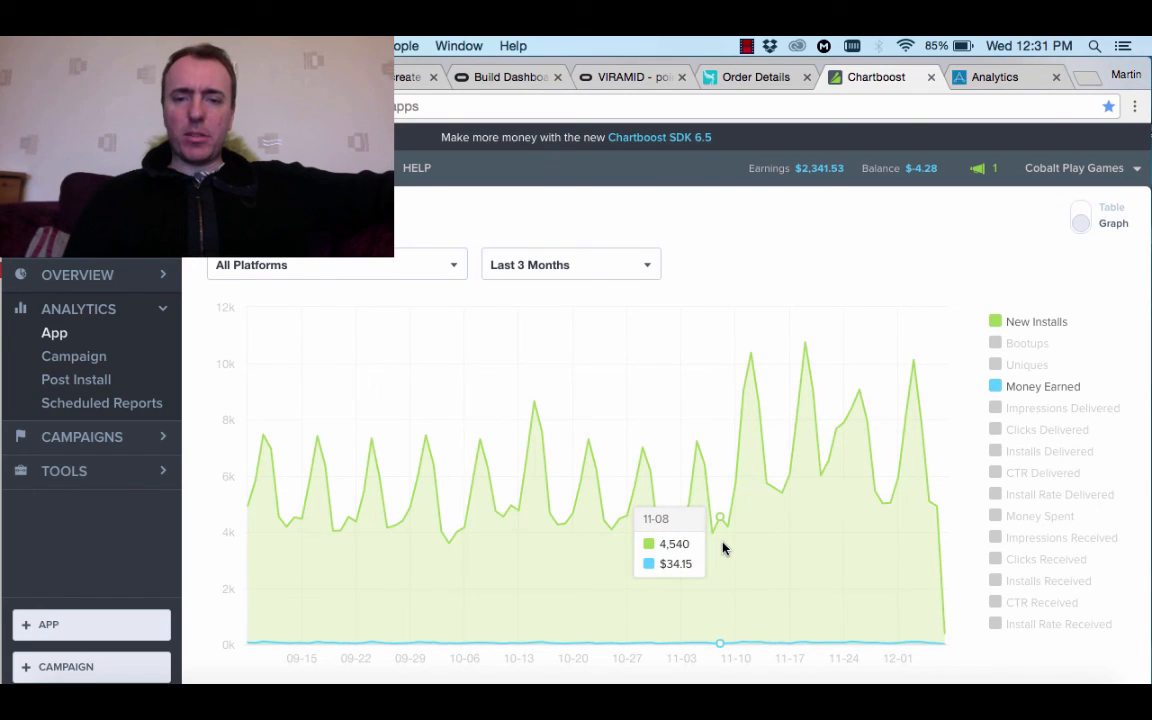
pyautogui.moveTo(728, 524)
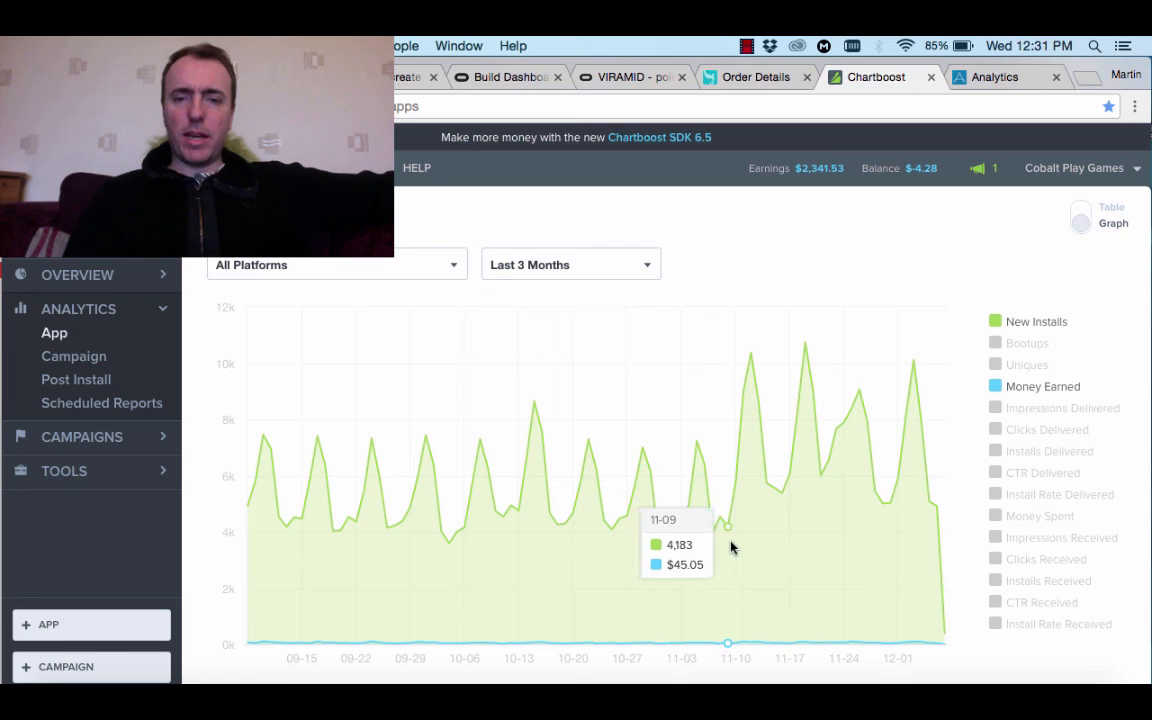
pyautogui.moveTo(776, 540)
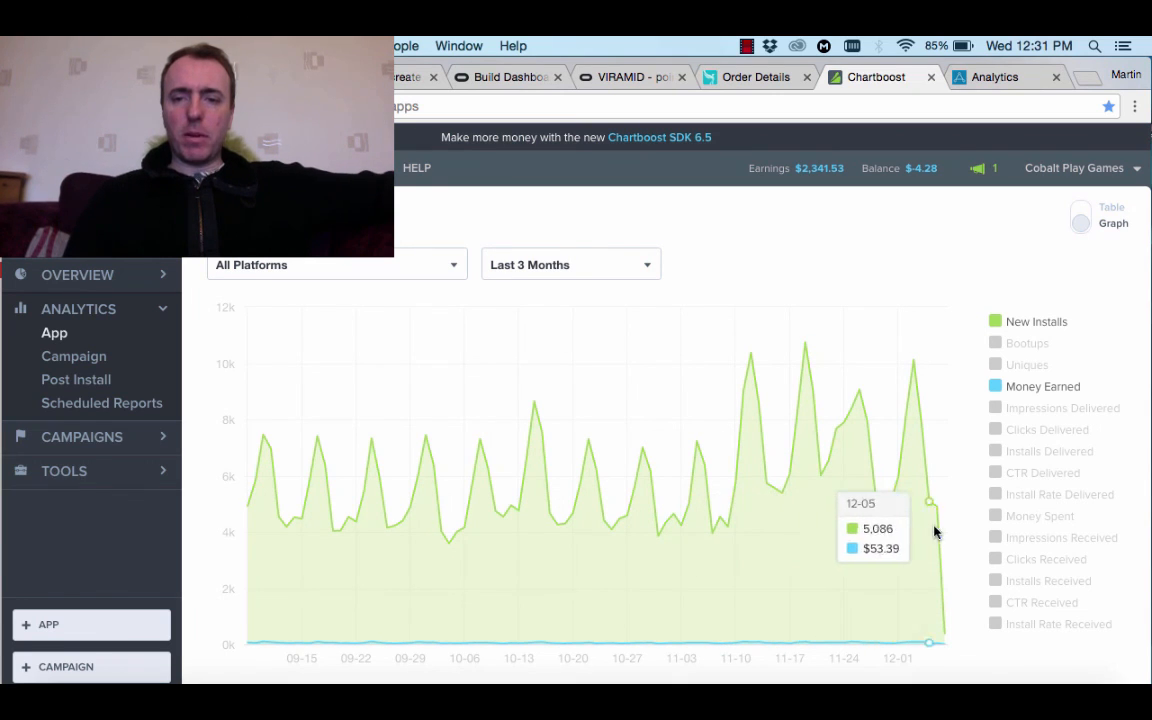
pyautogui.moveTo(928, 536)
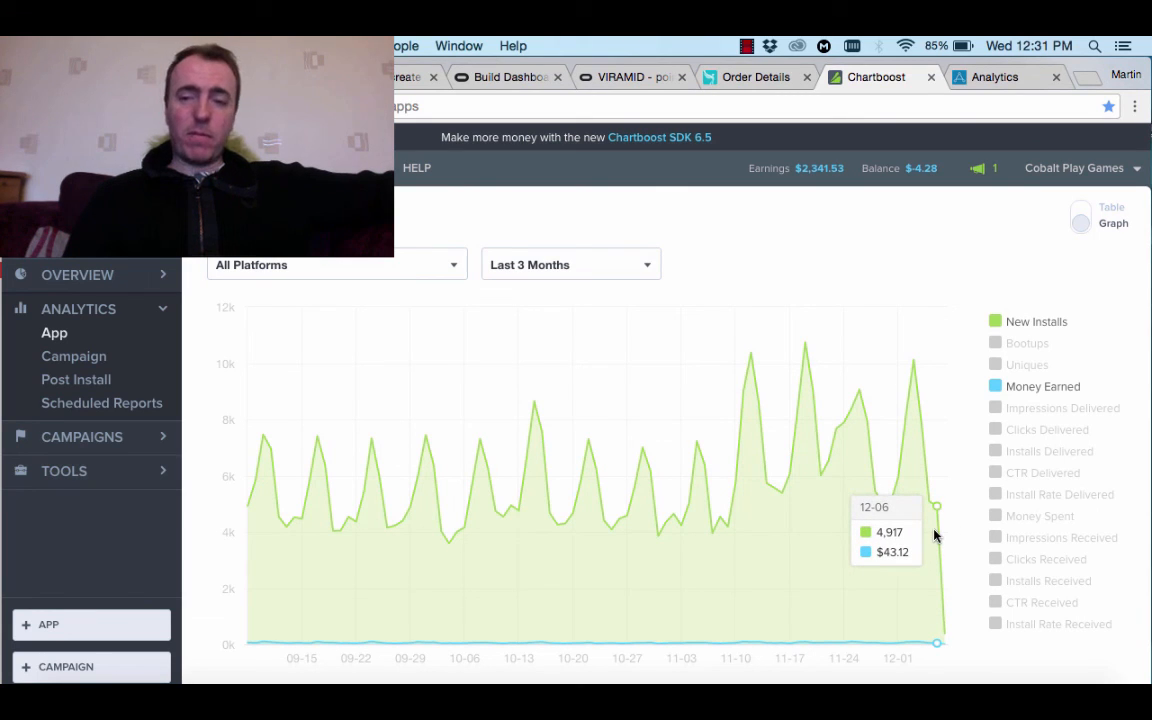
pyautogui.moveTo(920, 532)
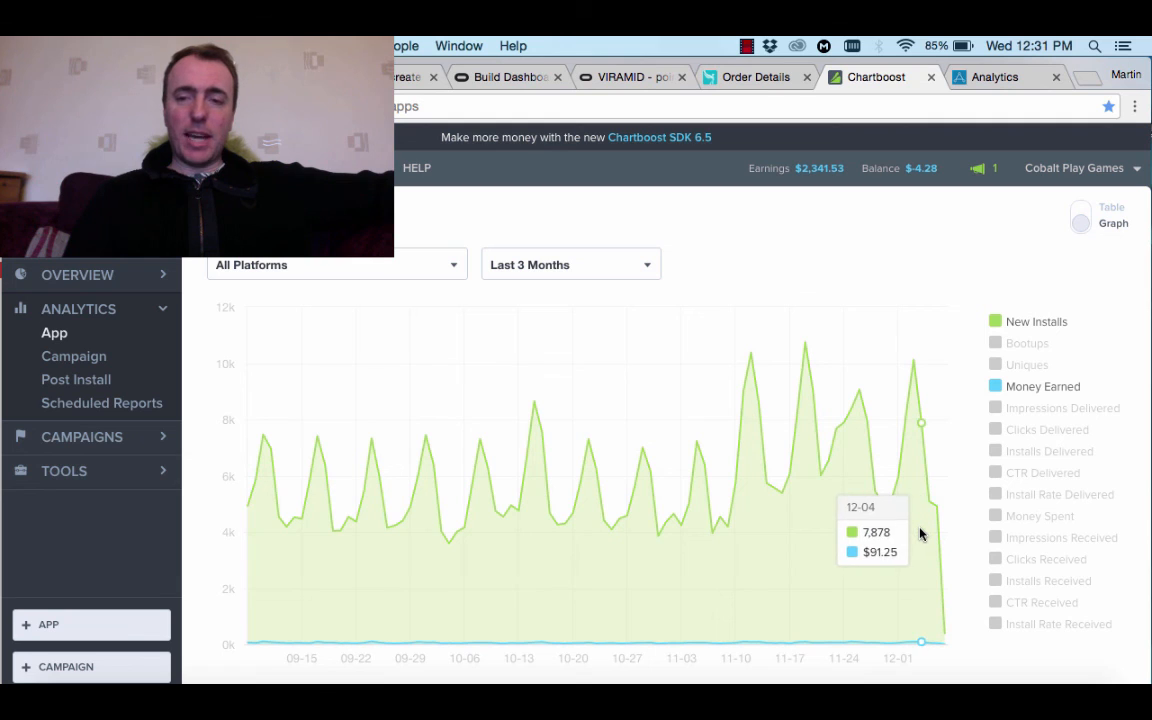